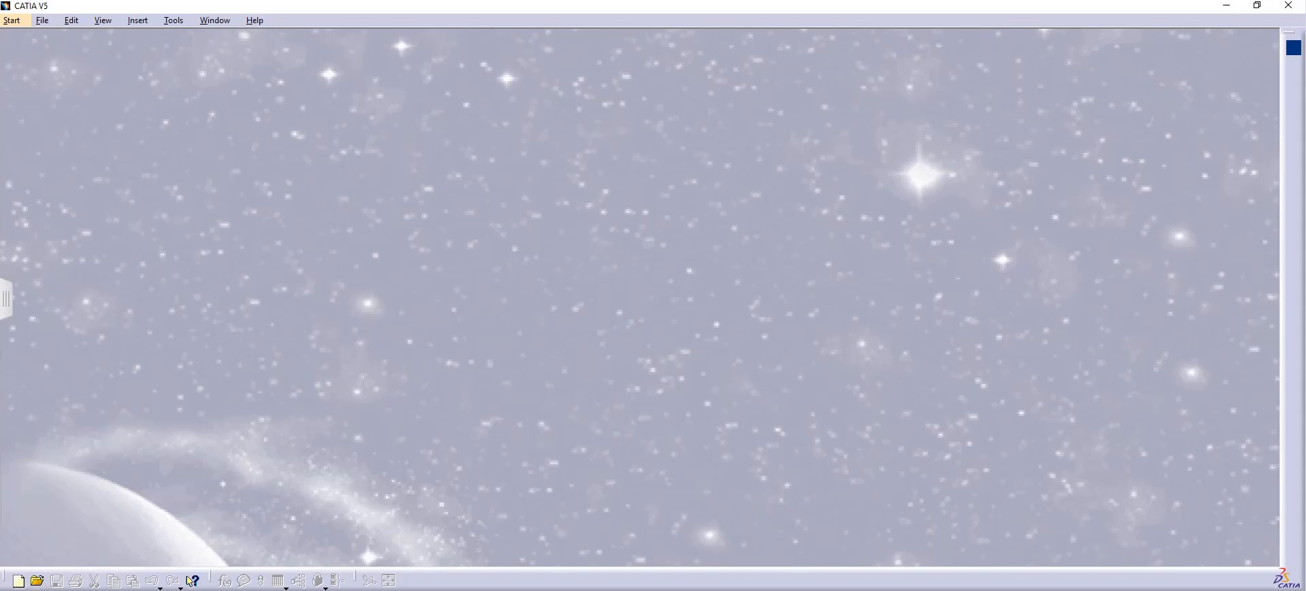
{"action": "mouse_move", "coordinate": [619, 362]}
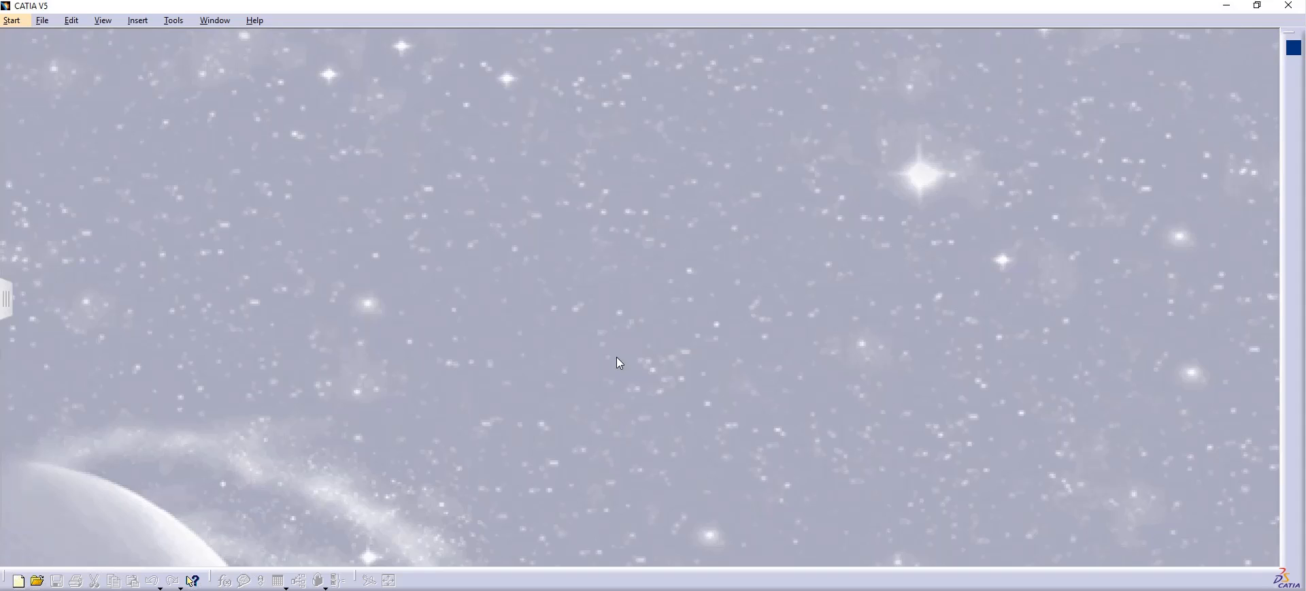
{"action": "mouse_move", "coordinate": [518, 401]}
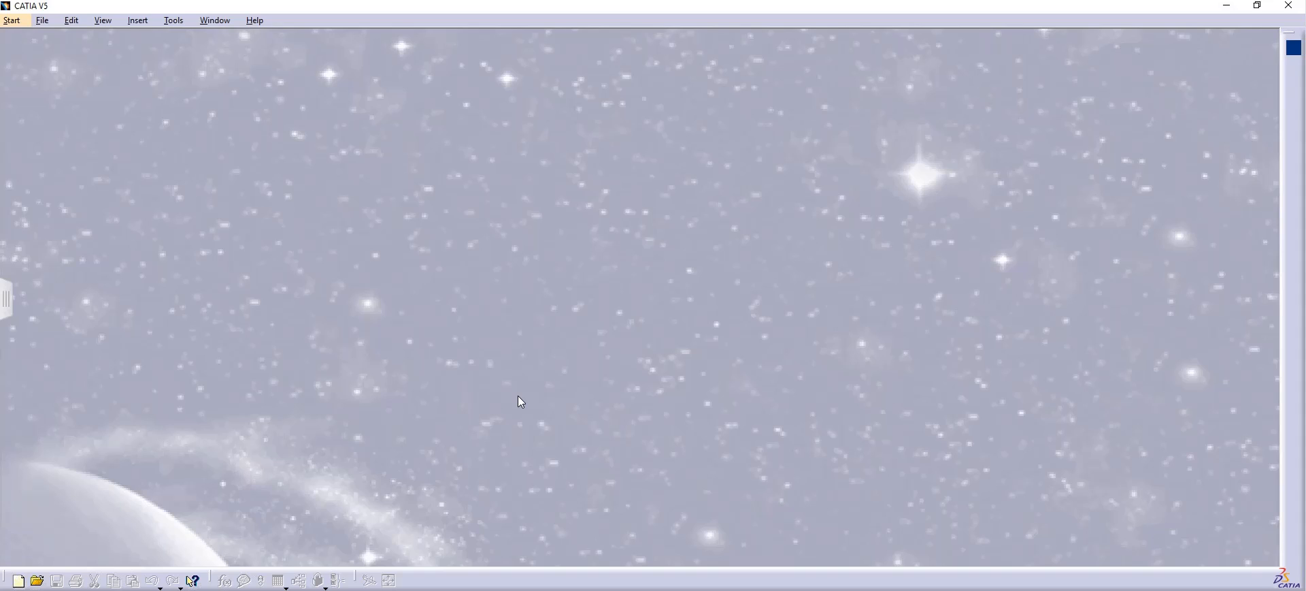
{"action": "mouse_move", "coordinate": [482, 408]}
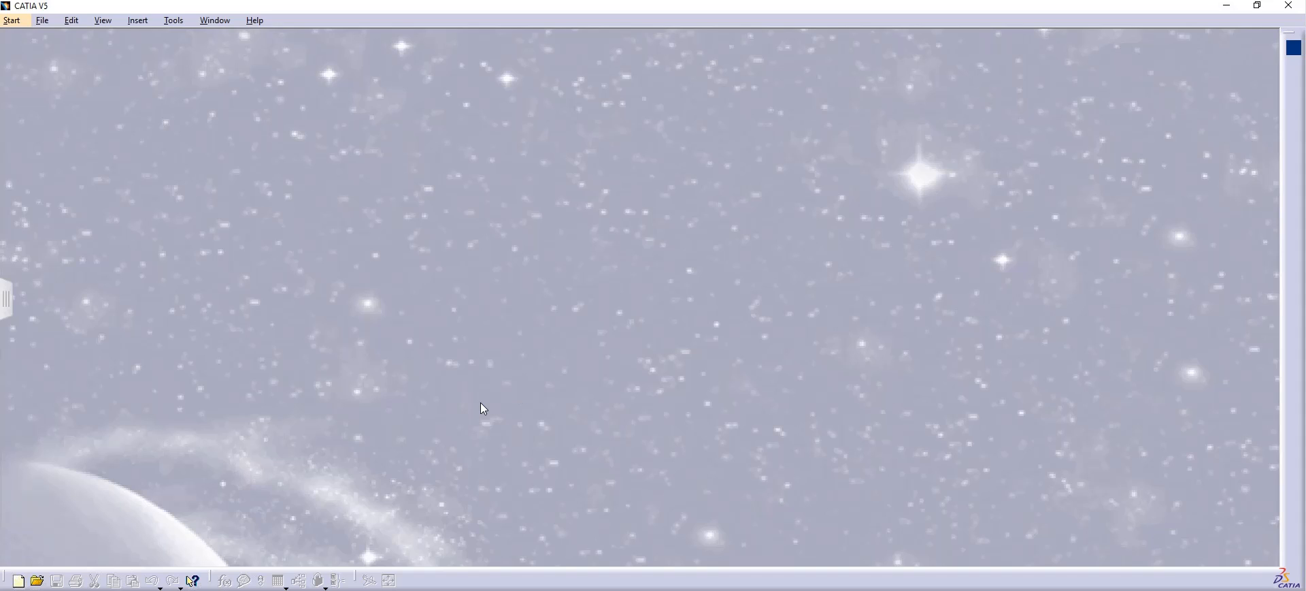
{"action": "mouse_move", "coordinate": [479, 396]}
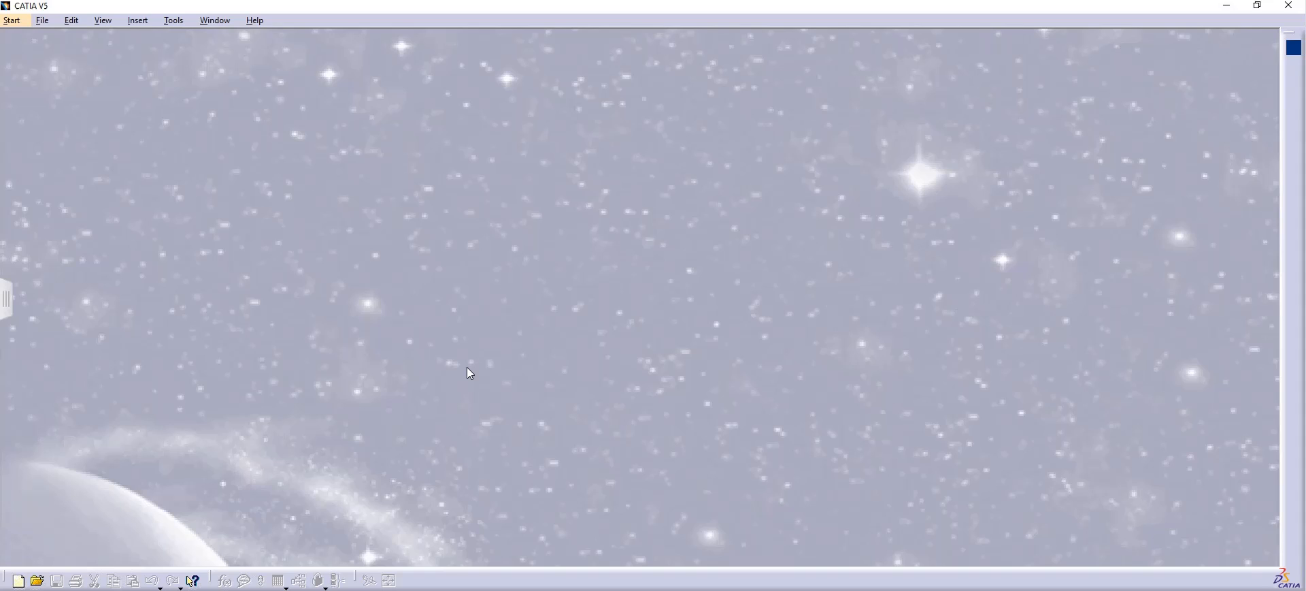
{"action": "mouse_move", "coordinate": [466, 376]}
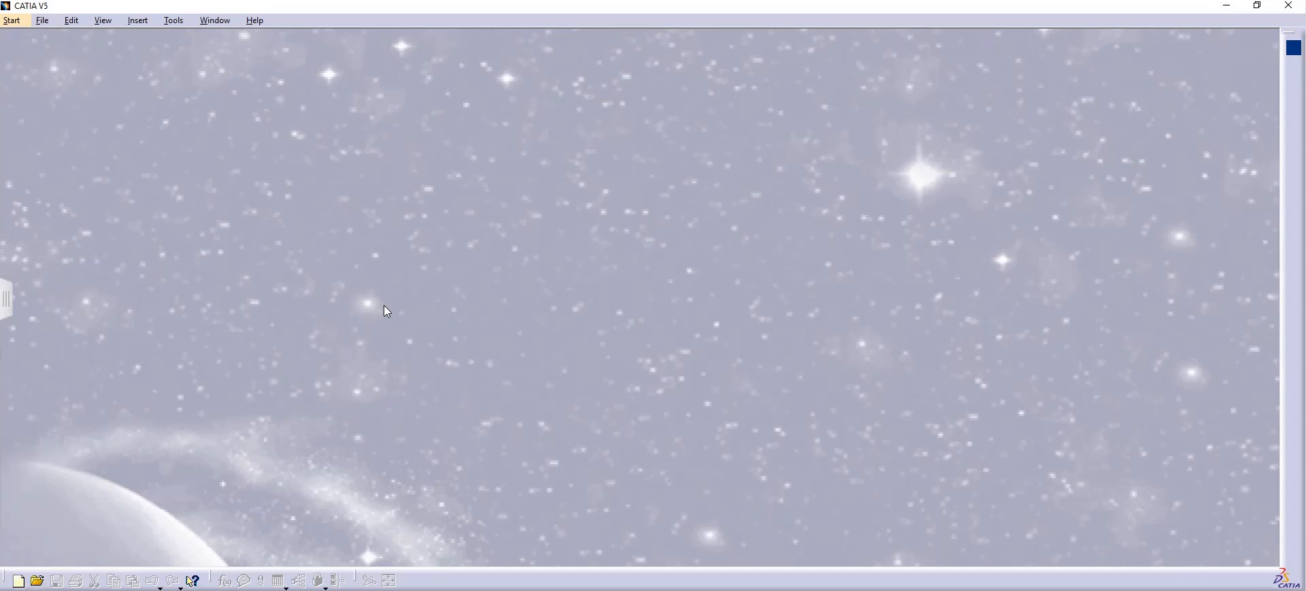
{"action": "mouse_move", "coordinate": [577, 325]}
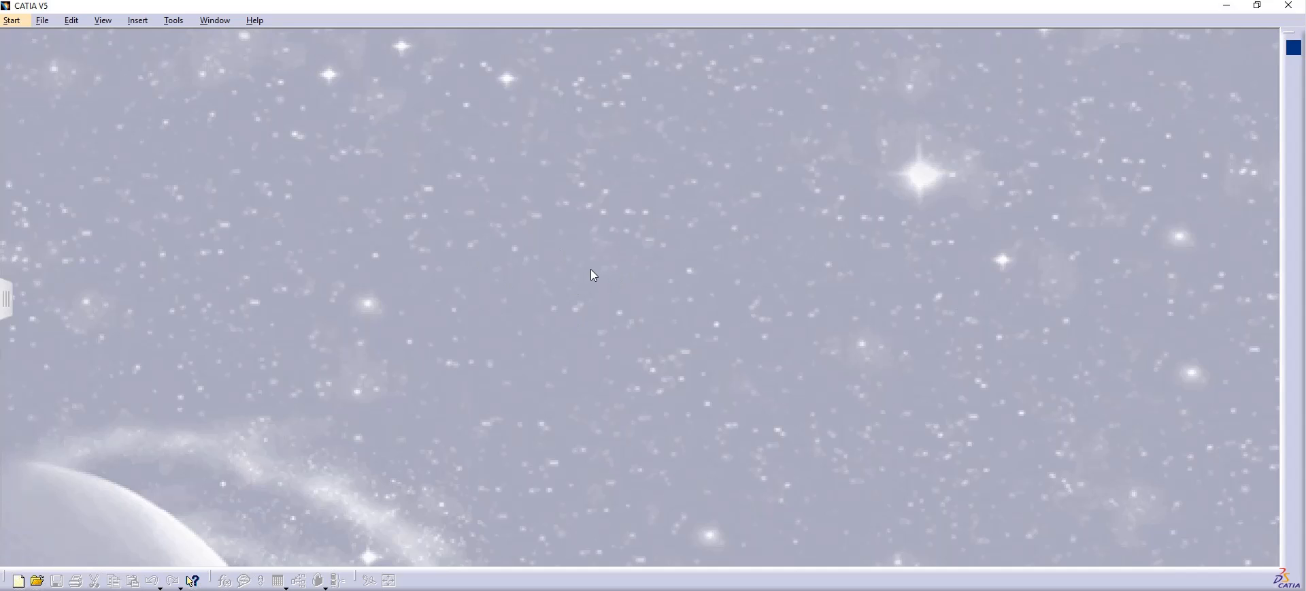
{"action": "mouse_move", "coordinate": [541, 260]}
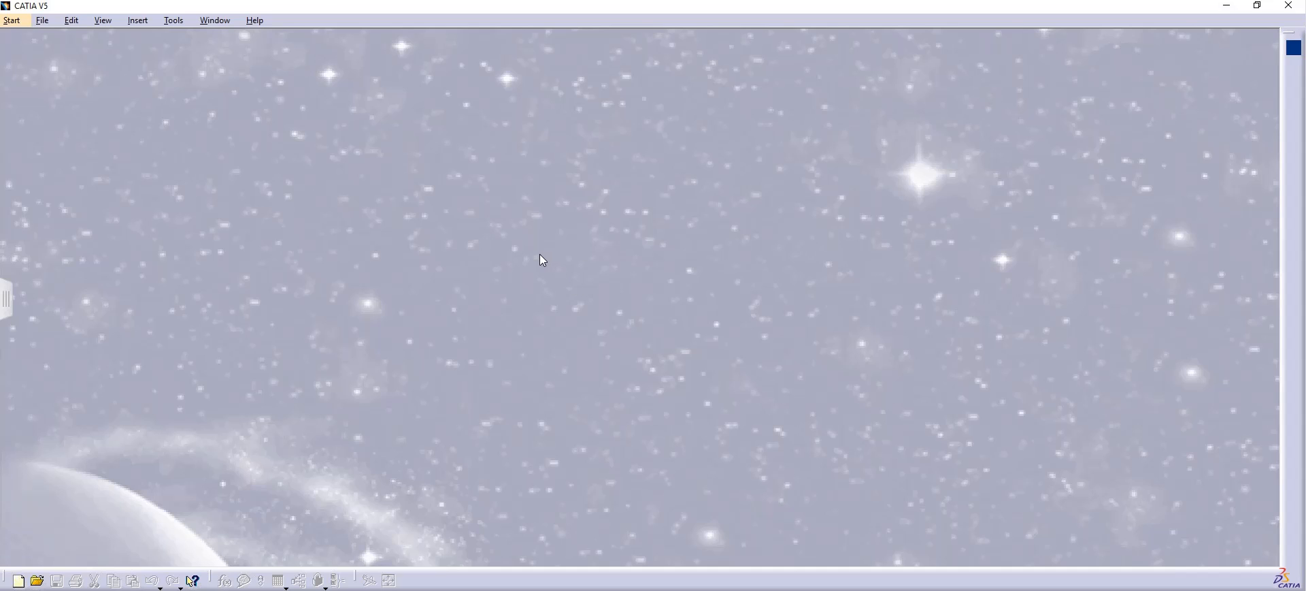
Open Product1.CATProduct from the catia folder via File > Open.
{"action": "left_click", "coordinate": [42, 20]}
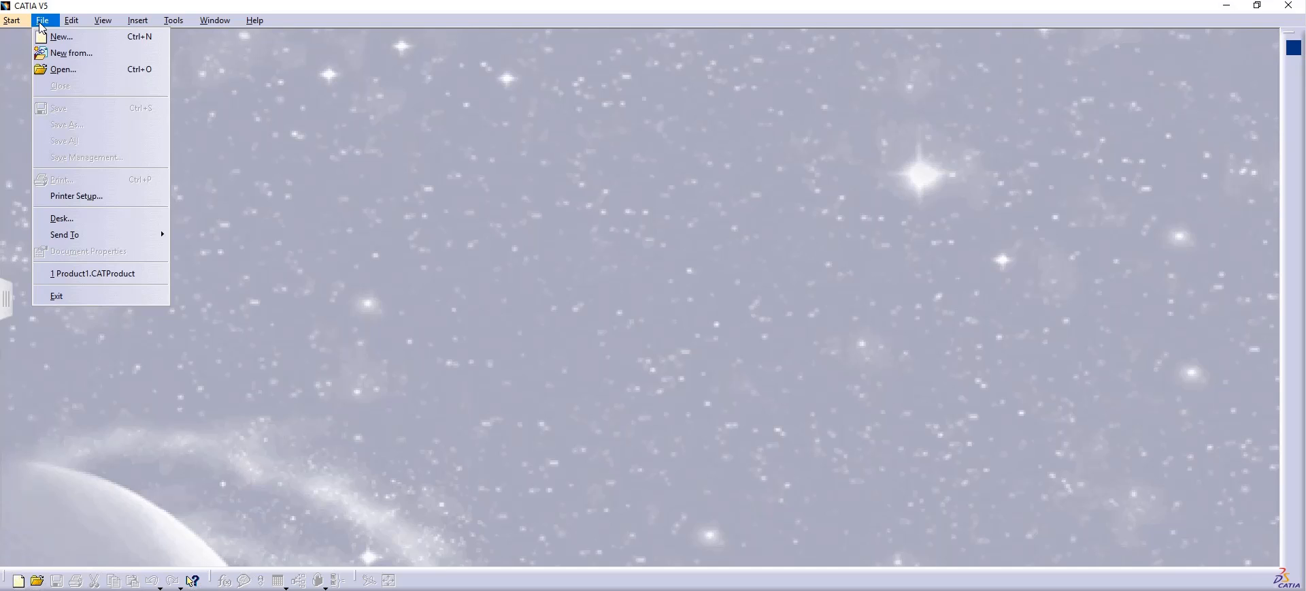
{"action": "left_click", "coordinate": [62, 69]}
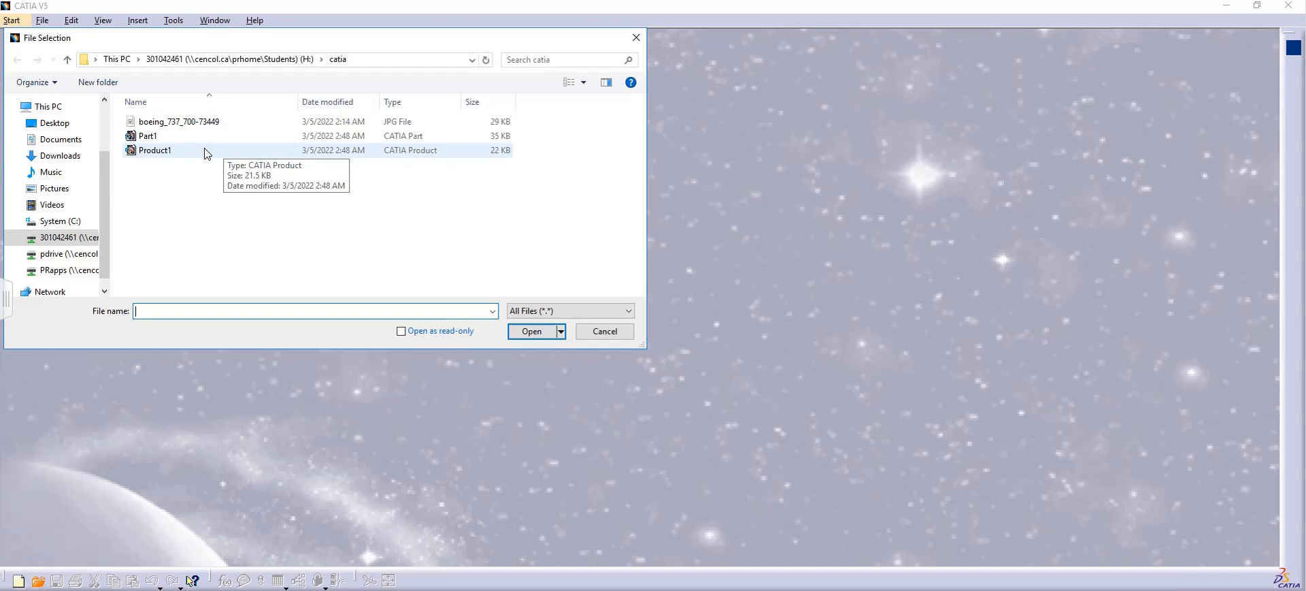
{"action": "left_click", "coordinate": [154, 150]}
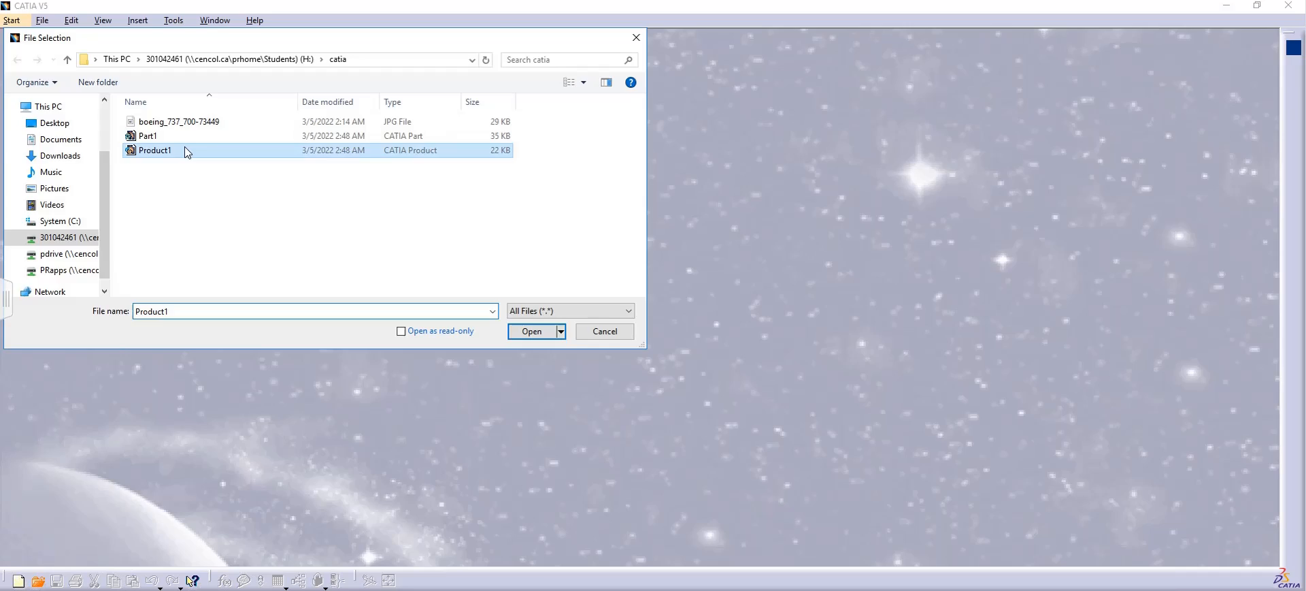
{"action": "left_click", "coordinate": [531, 330]}
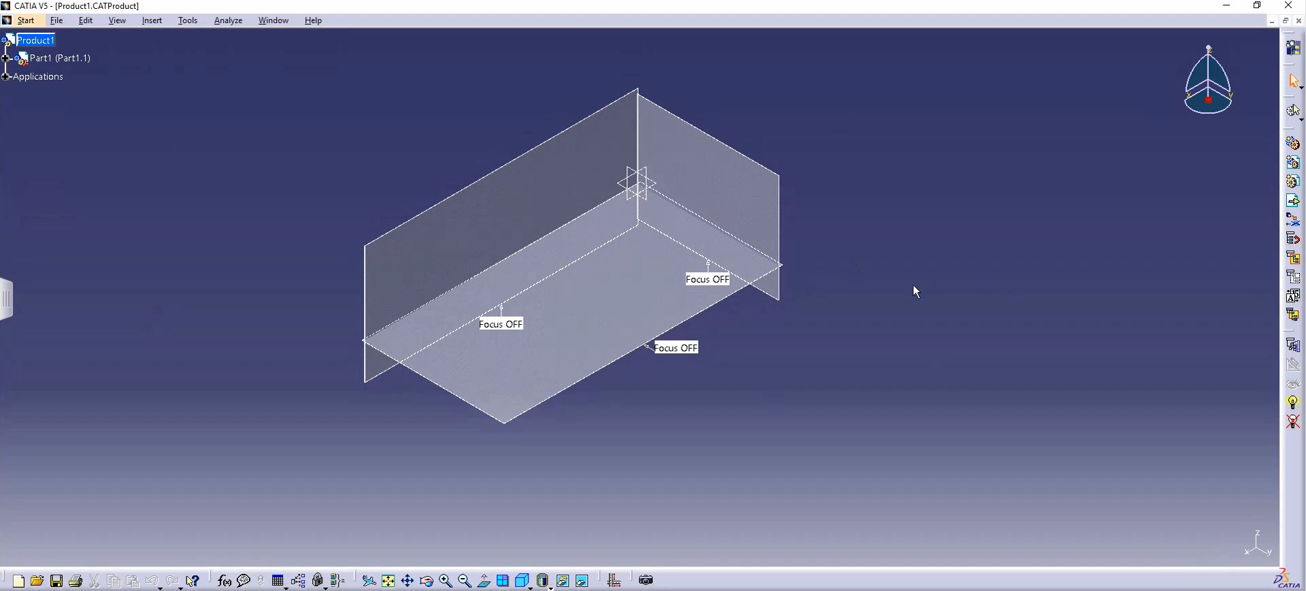
{"action": "mouse_move", "coordinate": [743, 390]}
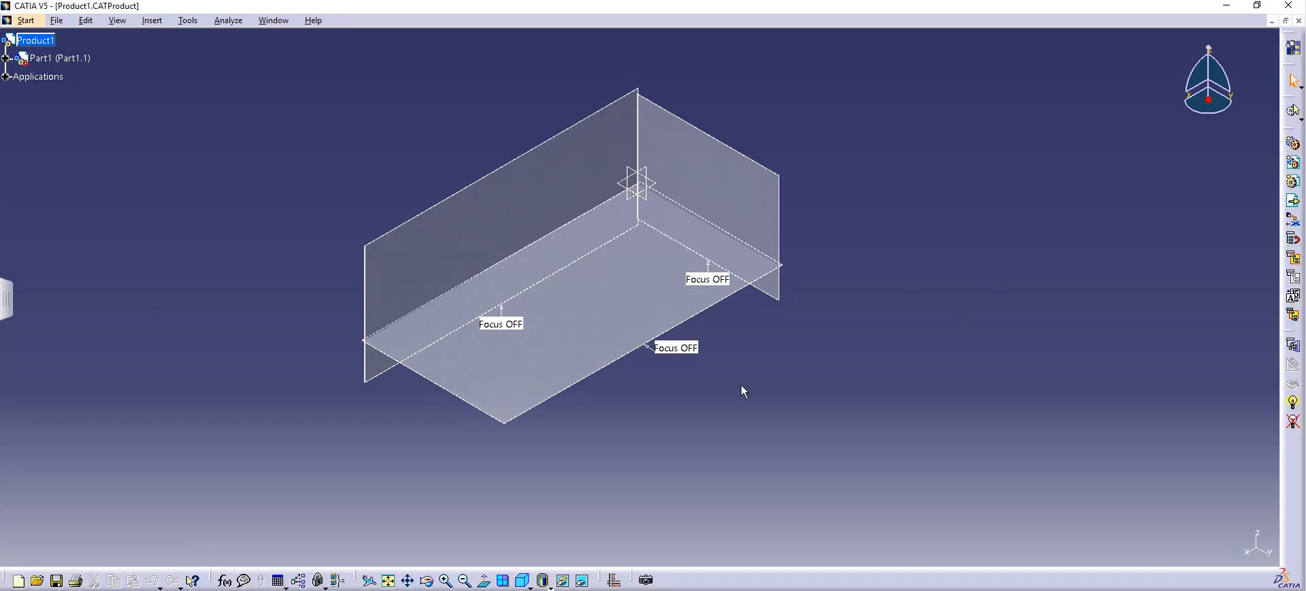
{"action": "mouse_move", "coordinate": [824, 341]}
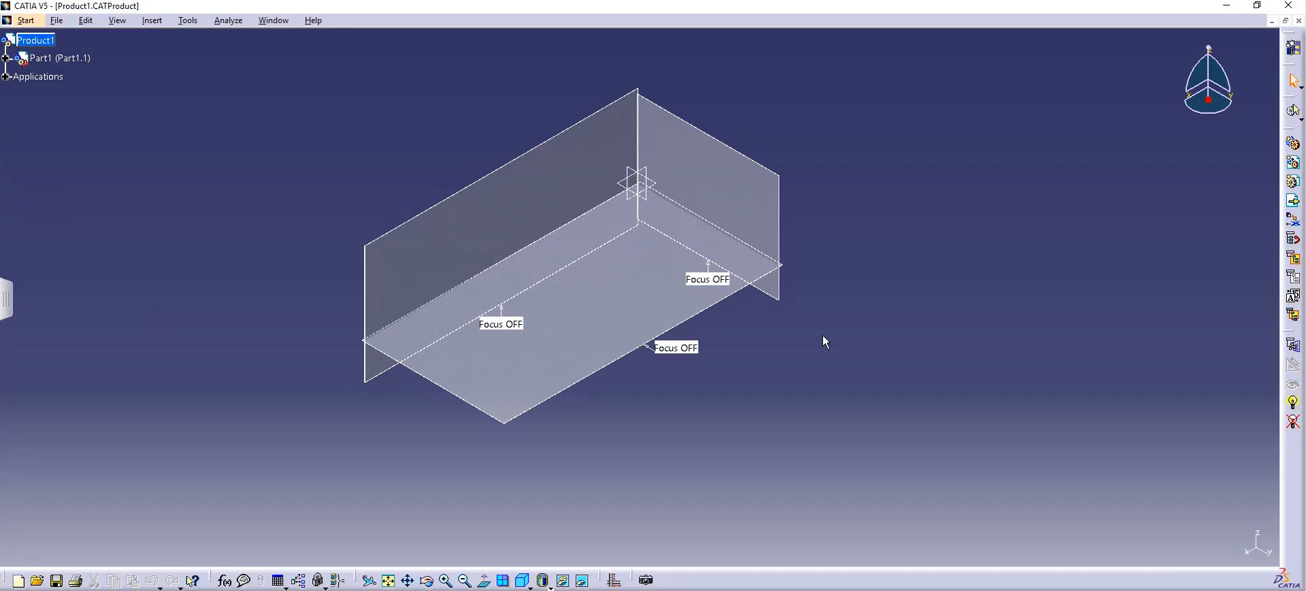
{"action": "mouse_move", "coordinate": [807, 381]}
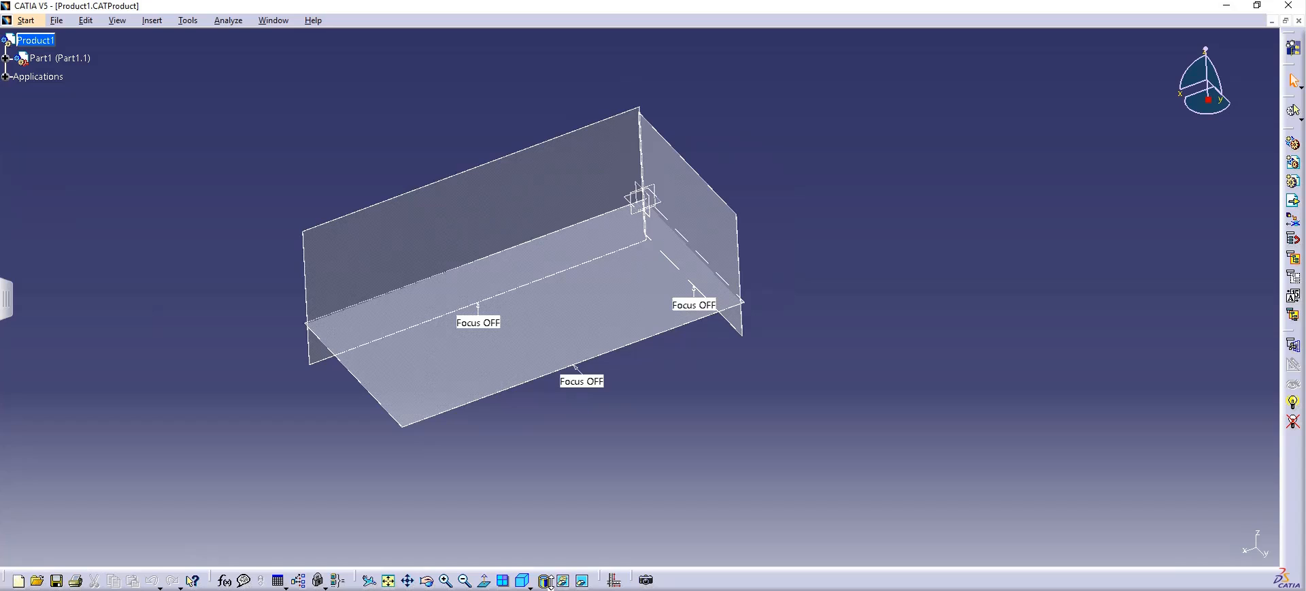
{"action": "left_click", "coordinate": [563, 578]}
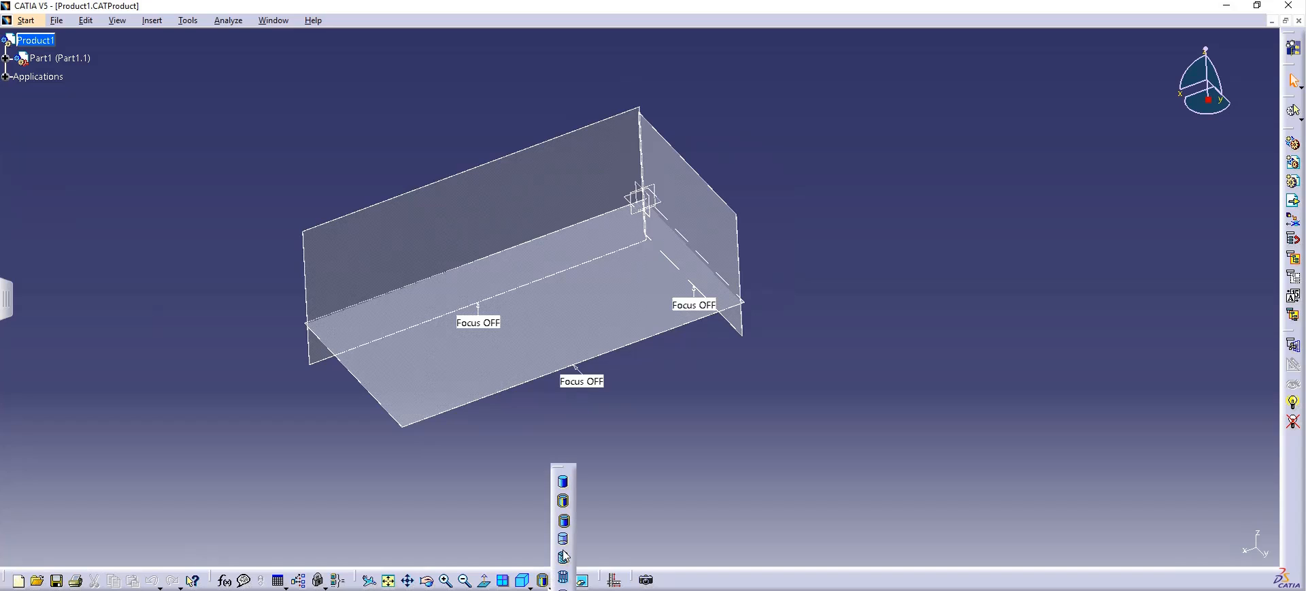
{"action": "left_click", "coordinate": [563, 557]}
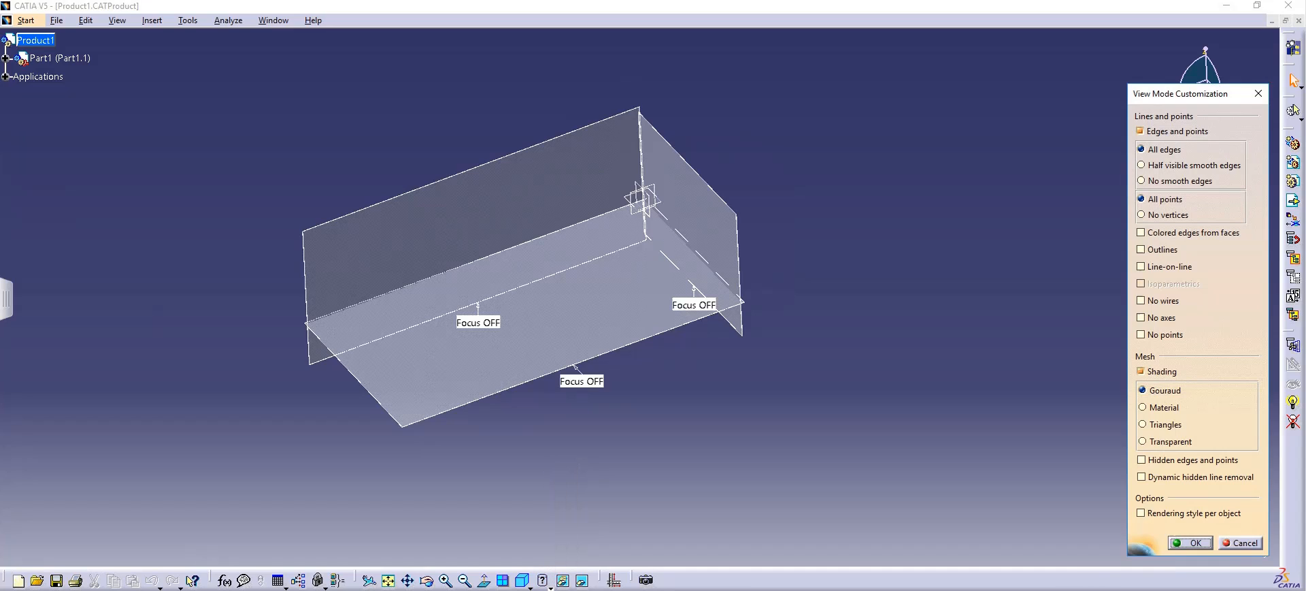
{"action": "left_click", "coordinate": [1143, 406]}
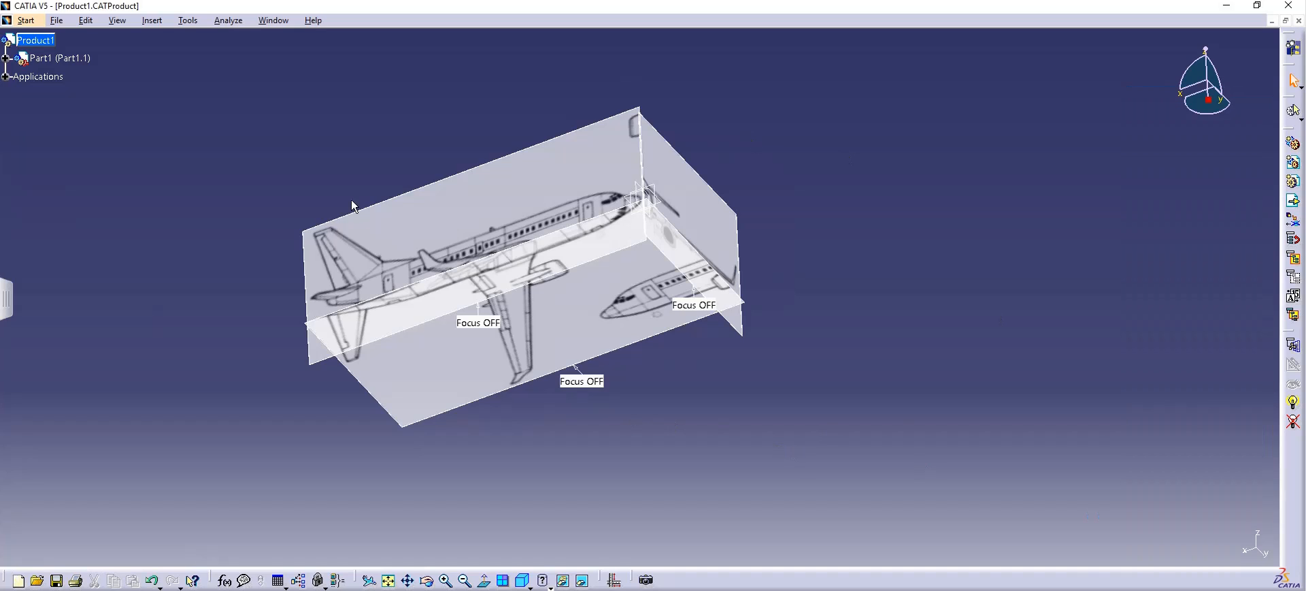
{"action": "mouse_move", "coordinate": [859, 246]}
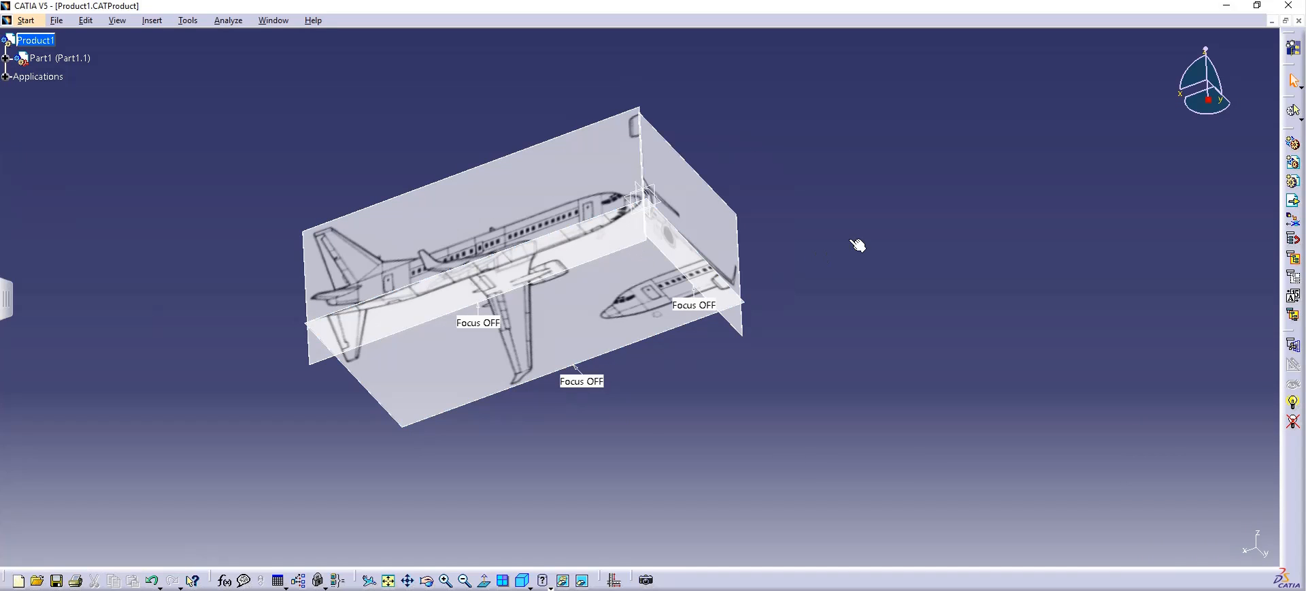
{"action": "mouse_move", "coordinate": [831, 266]}
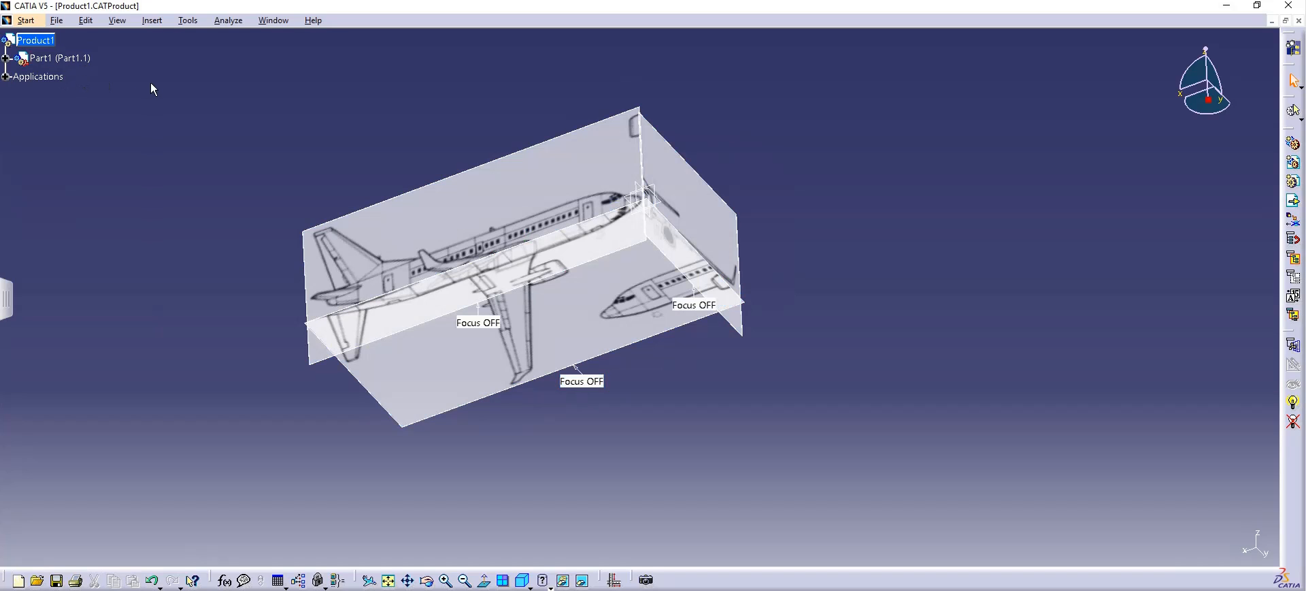
{"action": "mouse_move", "coordinate": [211, 96]}
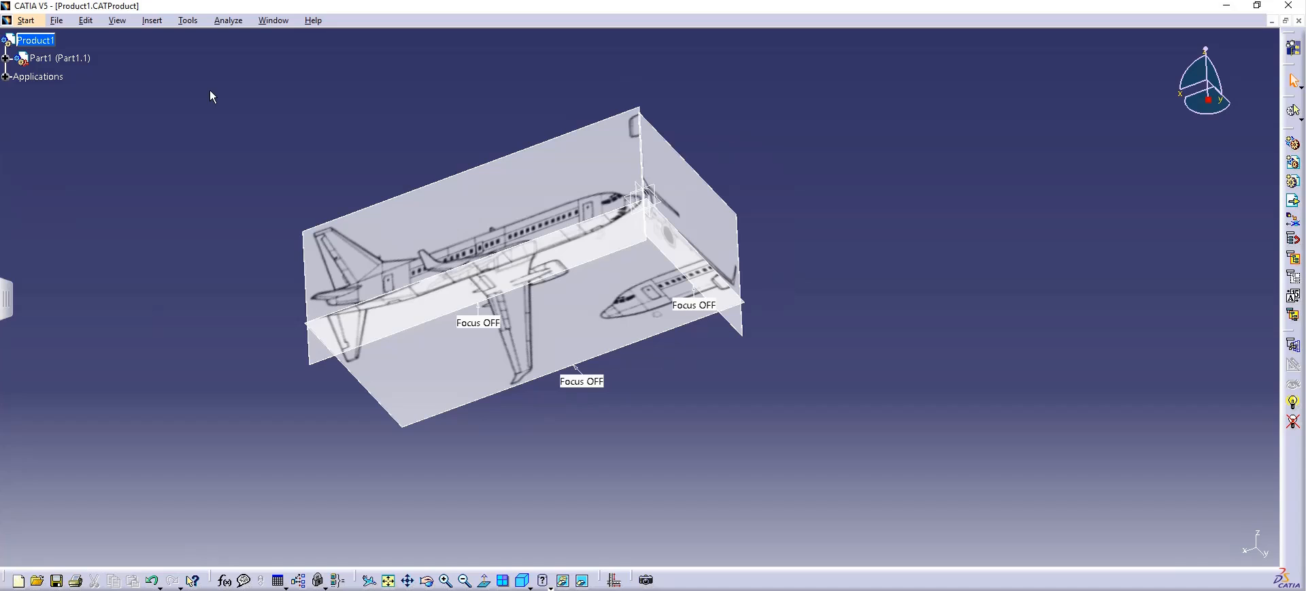
Set Product1's Part Number to PLANE in its Properties, then select Part1.
{"action": "left_click", "coordinate": [36, 39]}
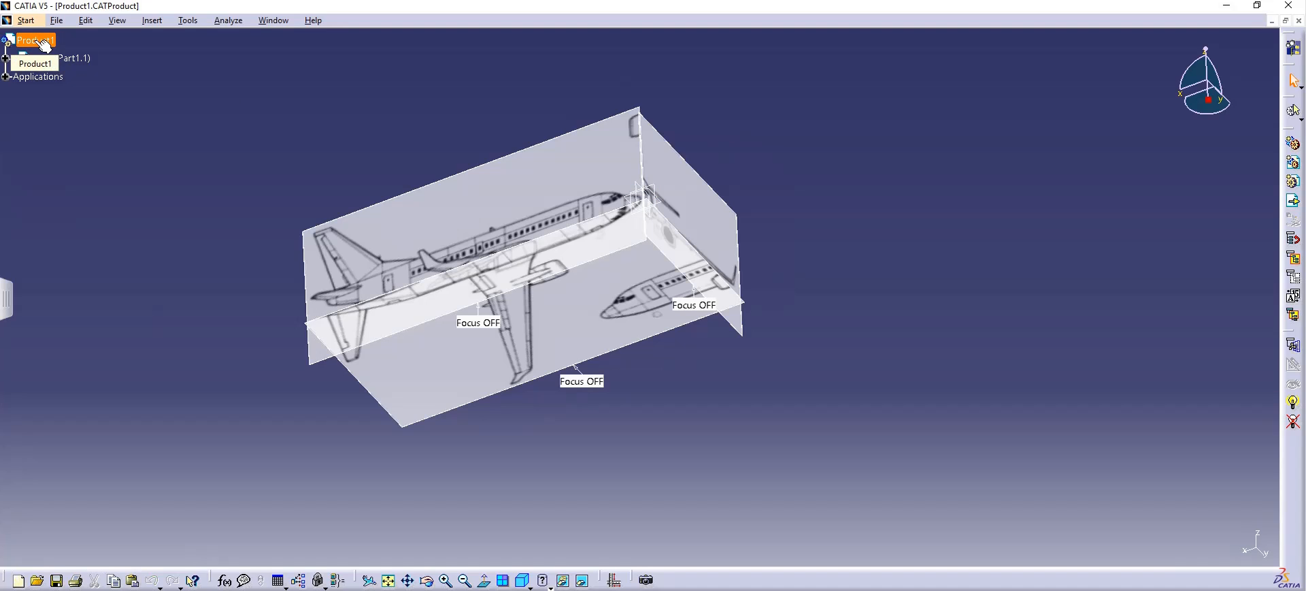
{"action": "right_click", "coordinate": [36, 40]}
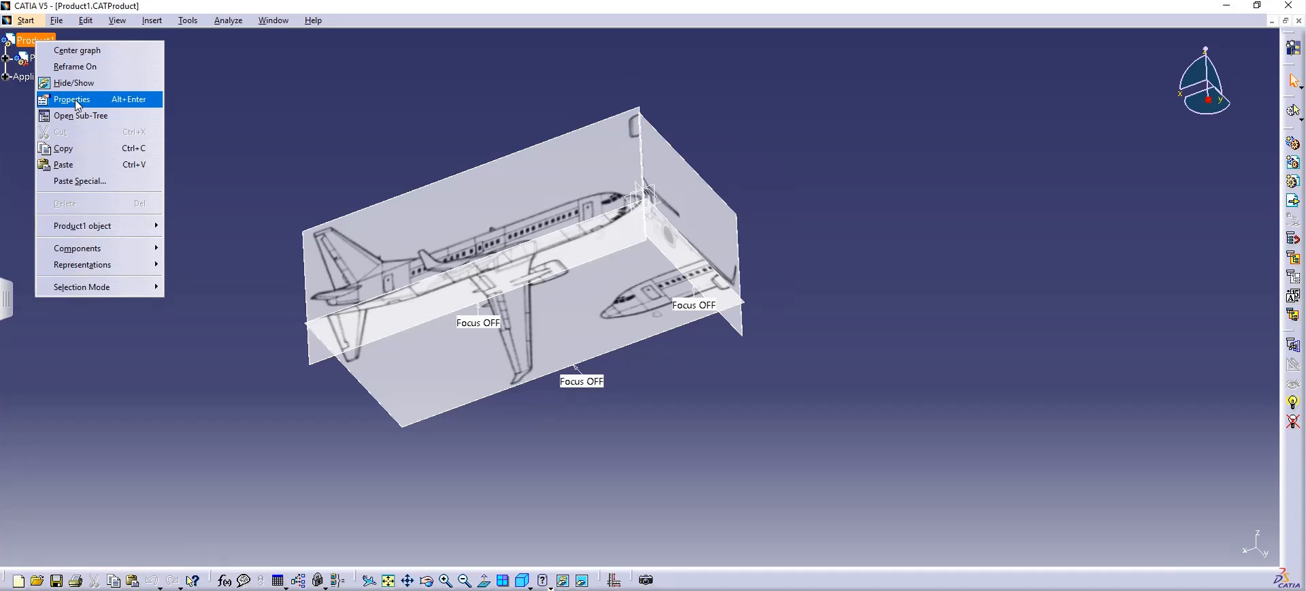
{"action": "left_click", "coordinate": [72, 100]}
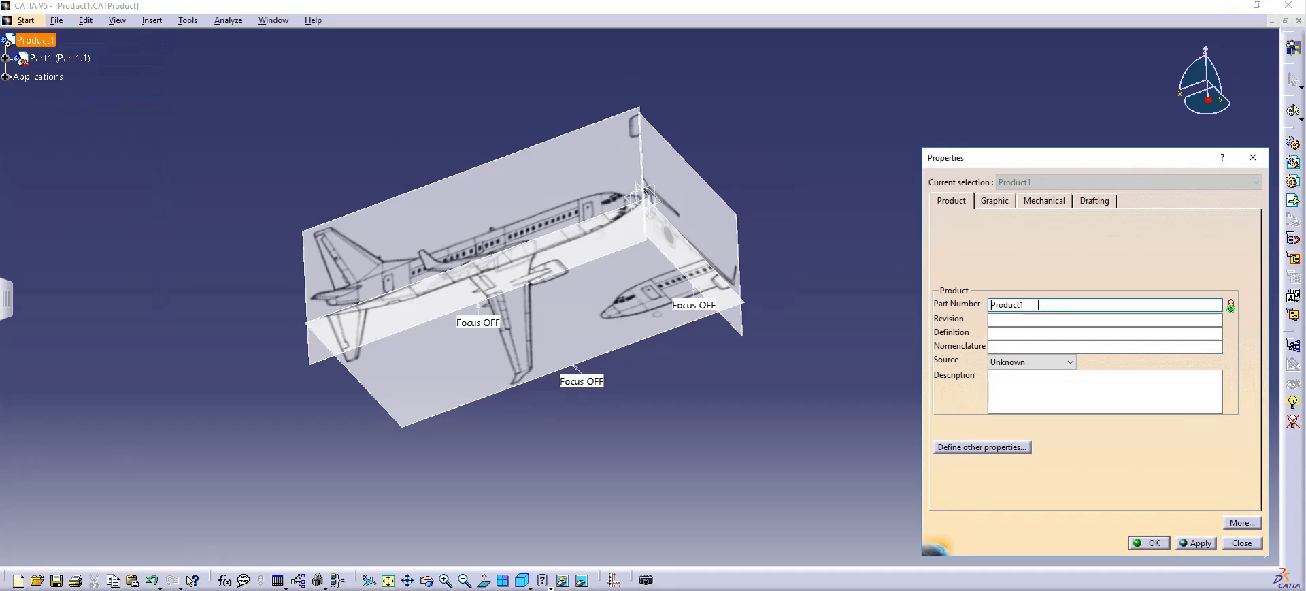
{"action": "triple_click", "coordinate": [1009, 304]}
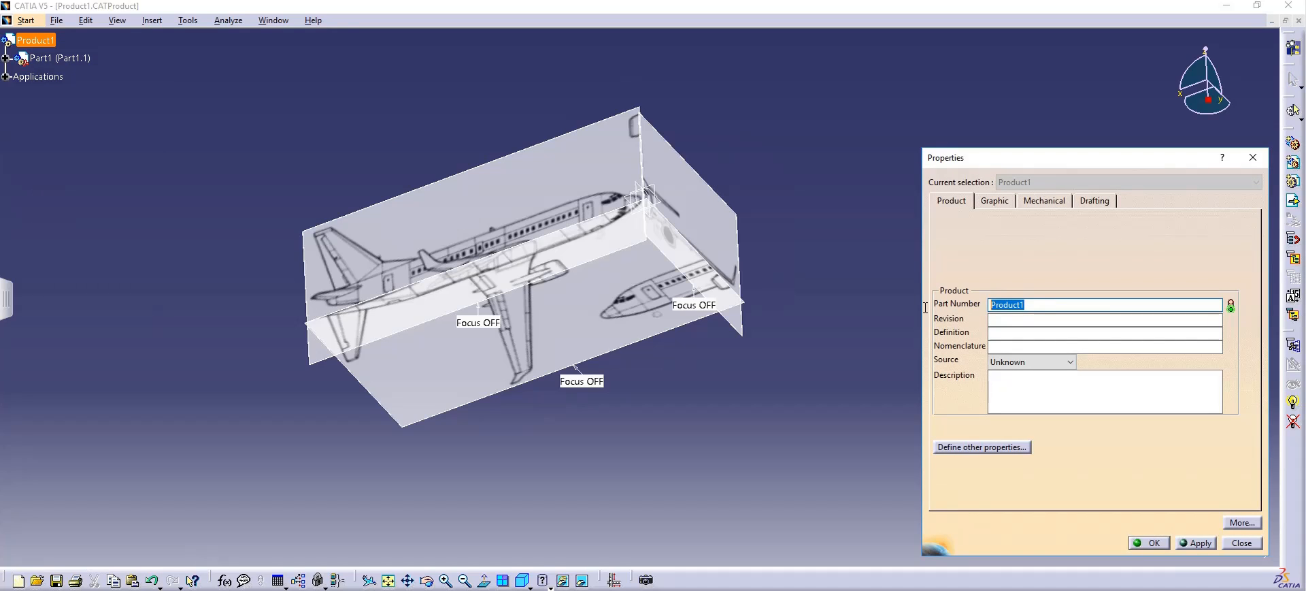
{"action": "type", "text": "PLA"}
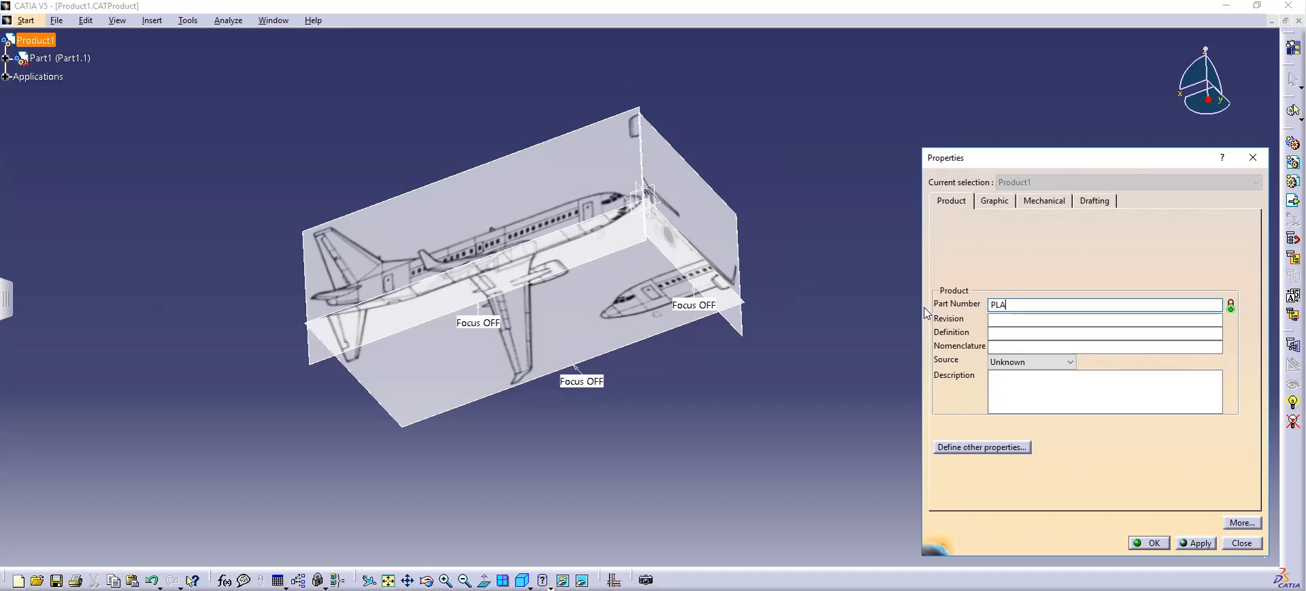
{"action": "left_click", "coordinate": [1154, 541]}
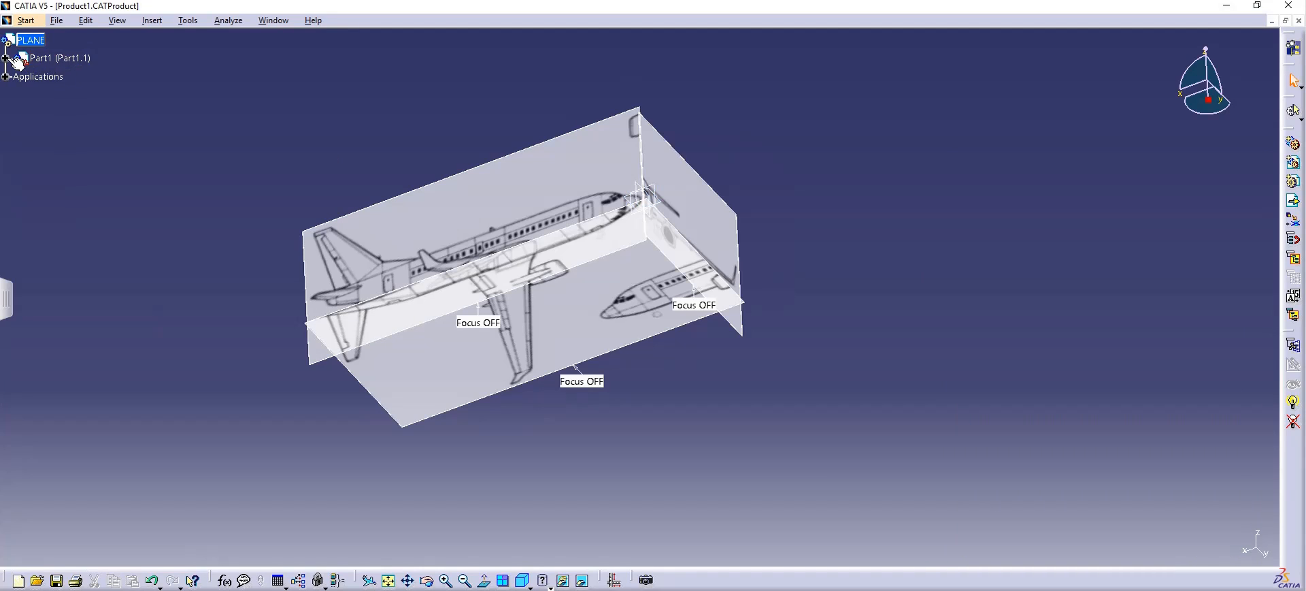
{"action": "left_click", "coordinate": [54, 57]}
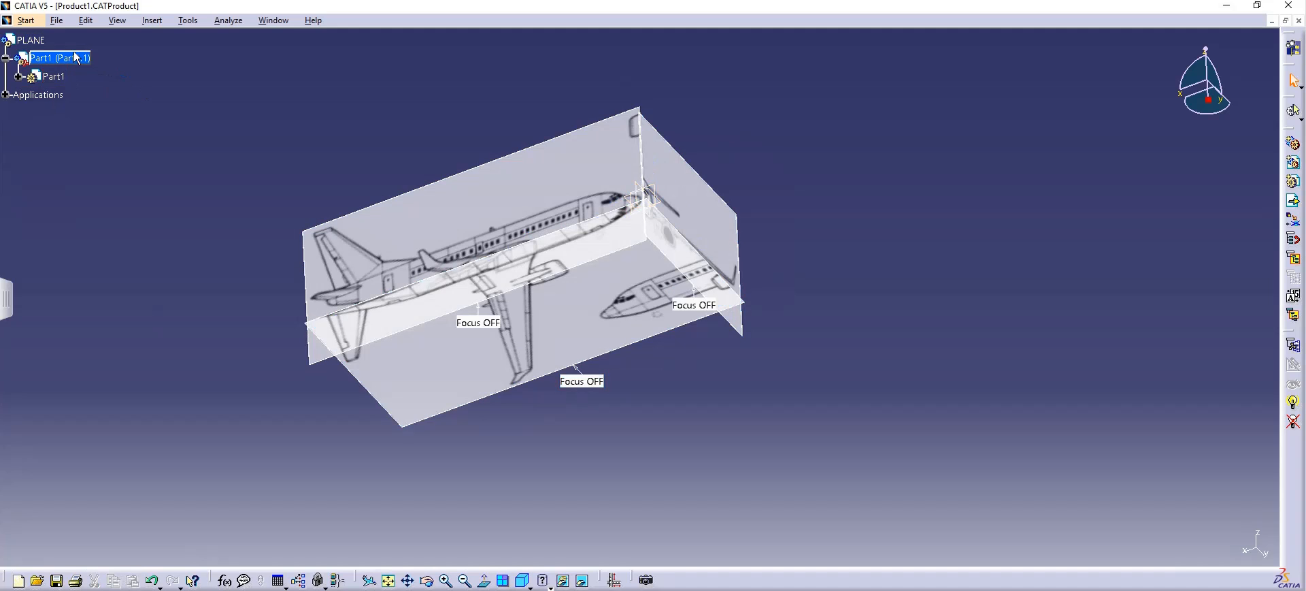
Set Part1's Part Number and Instance name to PLANE 1 in its Properties.
{"action": "right_click", "coordinate": [57, 57]}
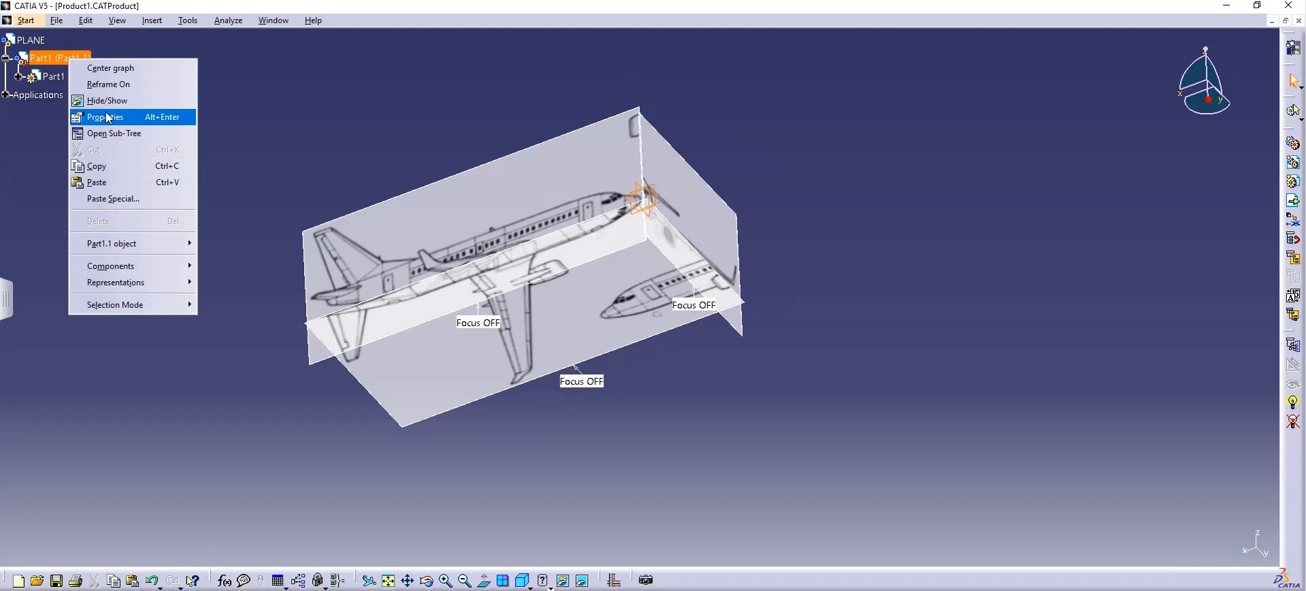
{"action": "left_click", "coordinate": [104, 117]}
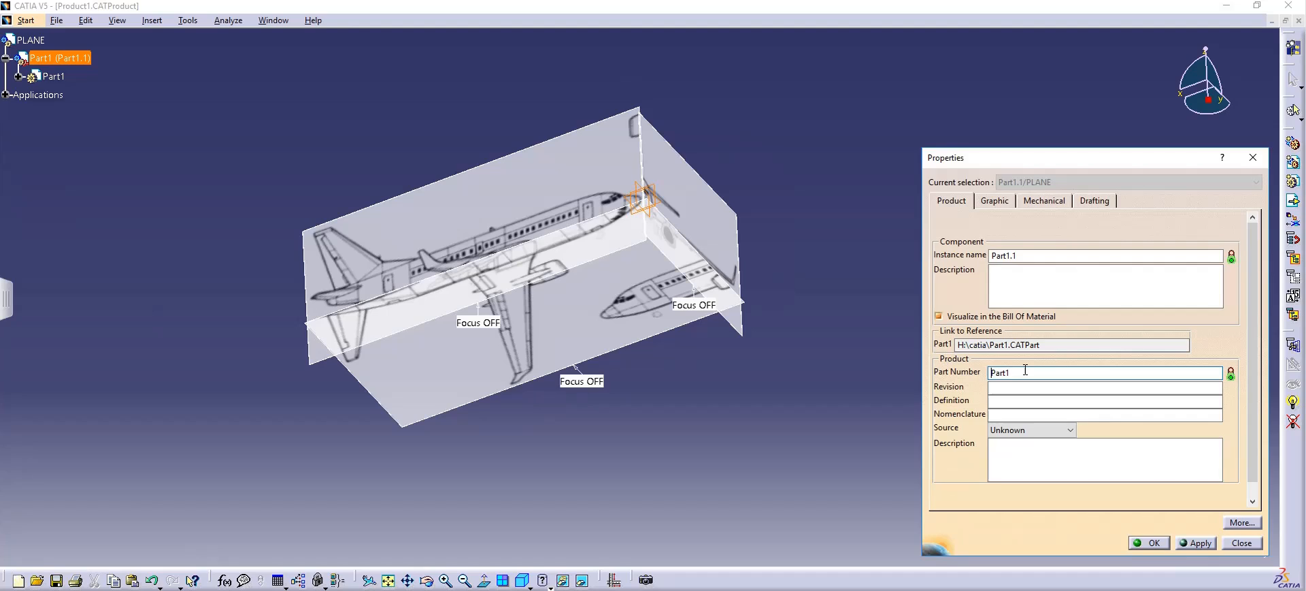
{"action": "double_click", "coordinate": [1000, 371]}
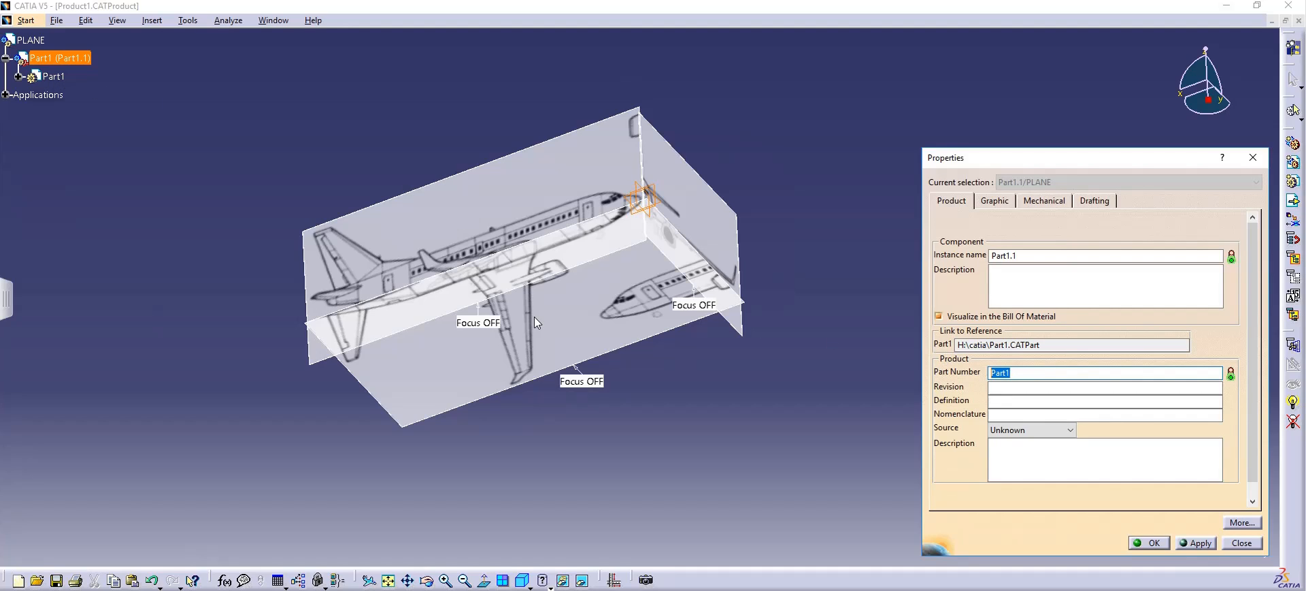
{"action": "type", "text": "PLANE 1"}
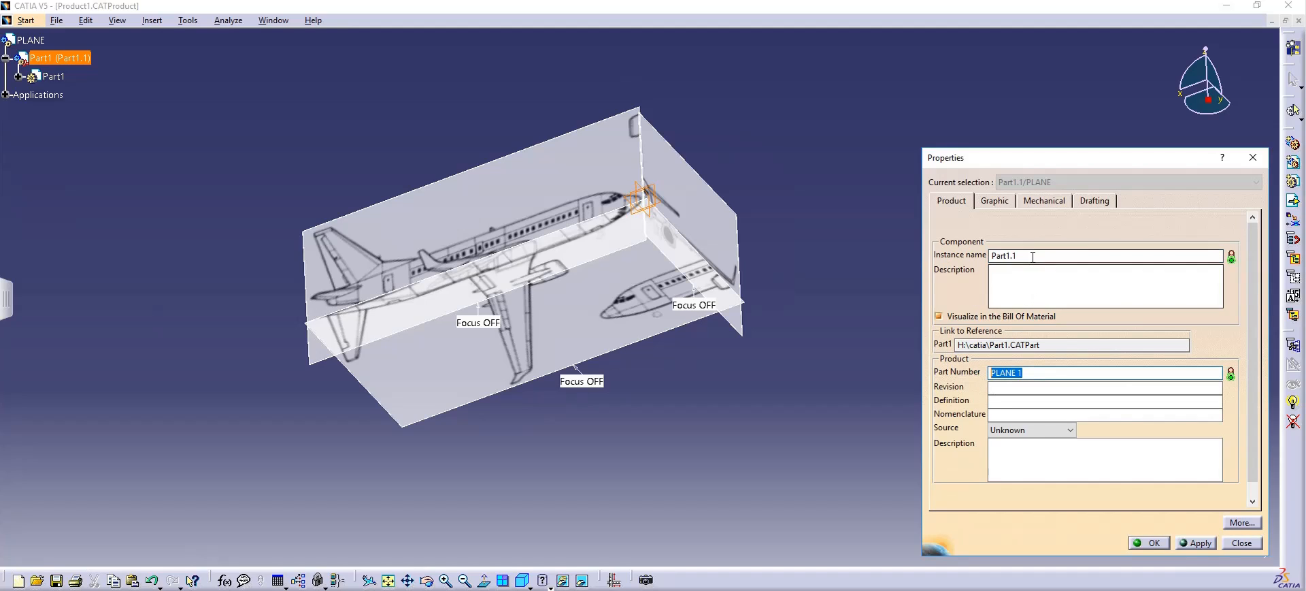
{"action": "type", "text": "PLANE 1"}
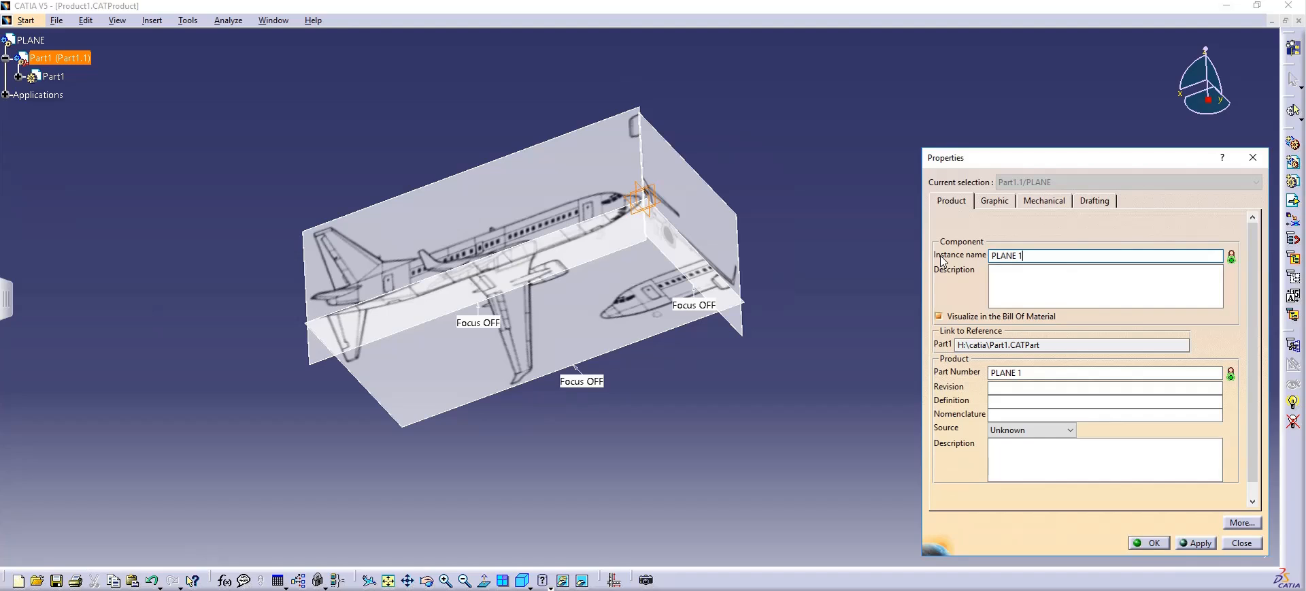
{"action": "left_click", "coordinate": [1241, 542]}
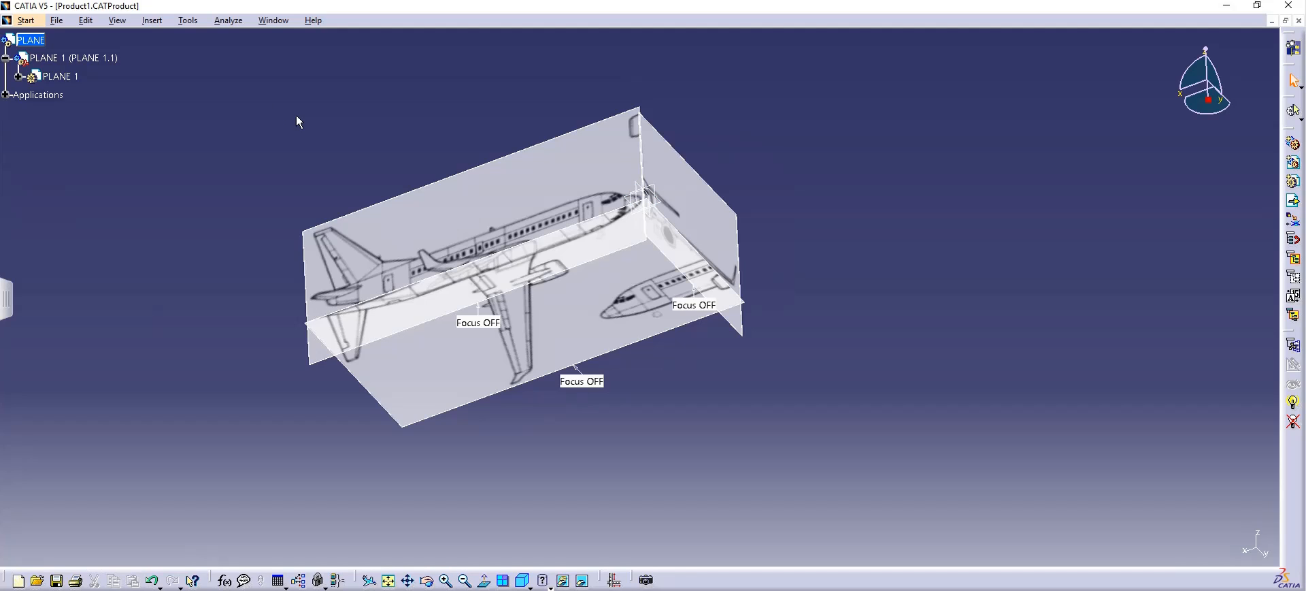
{"action": "mouse_move", "coordinate": [256, 171]}
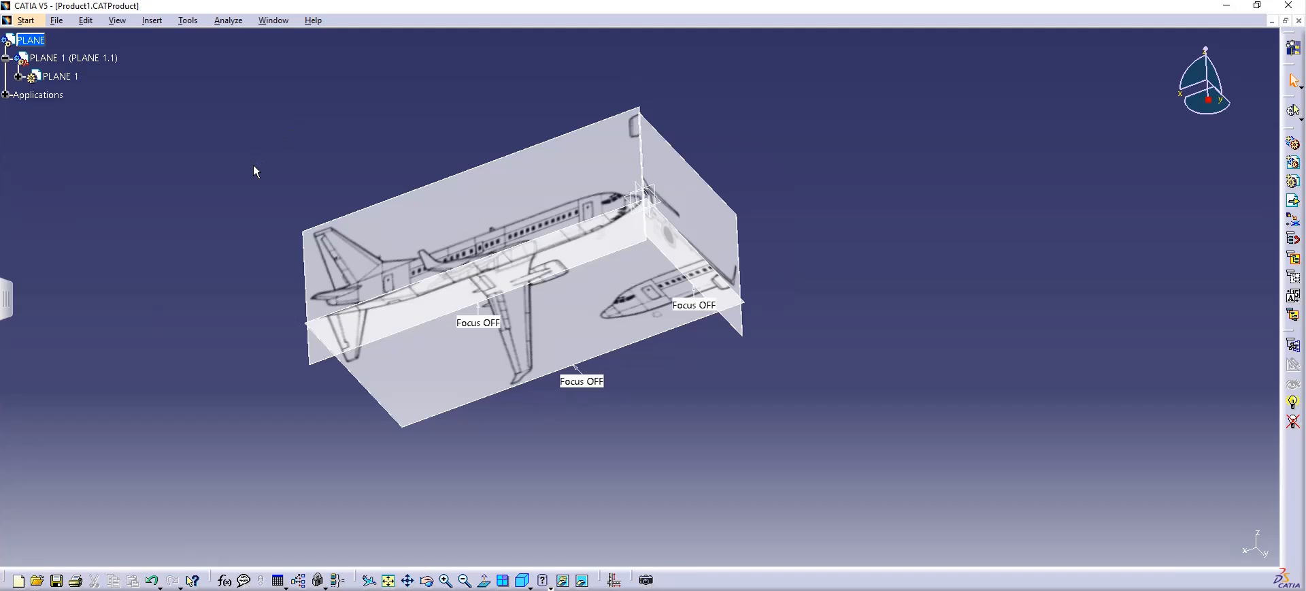